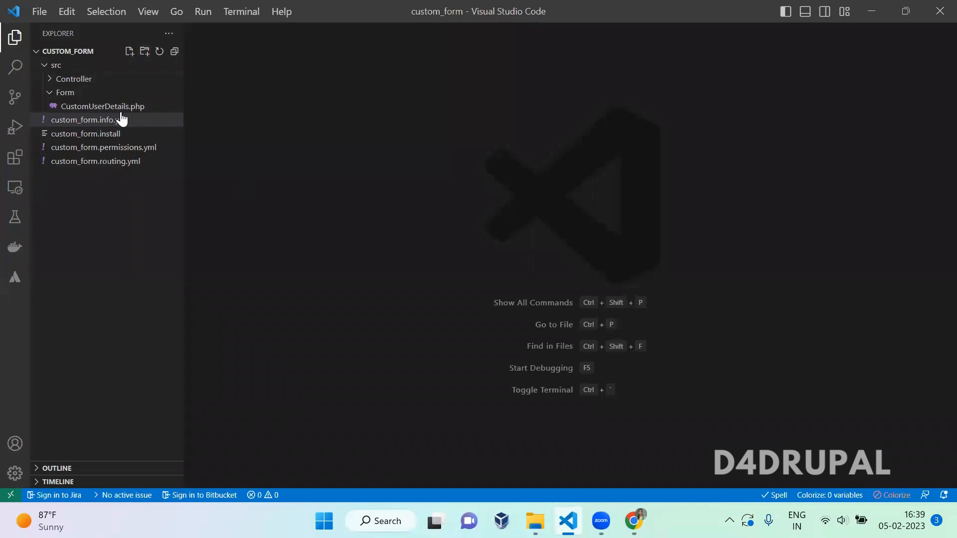
Step: Create js/customform.js containing alert("testing"); and save it
click(144, 52)
text(customform.j)
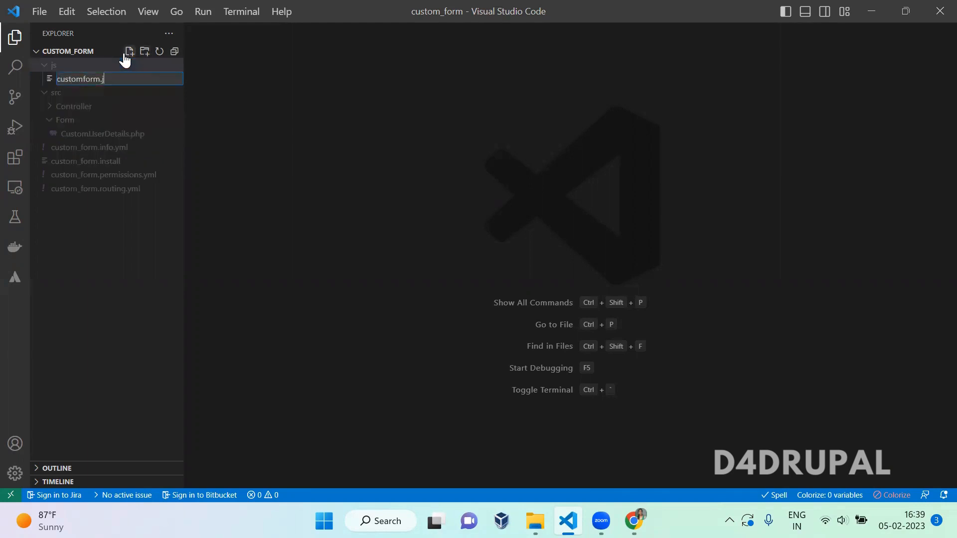
key(Enter)
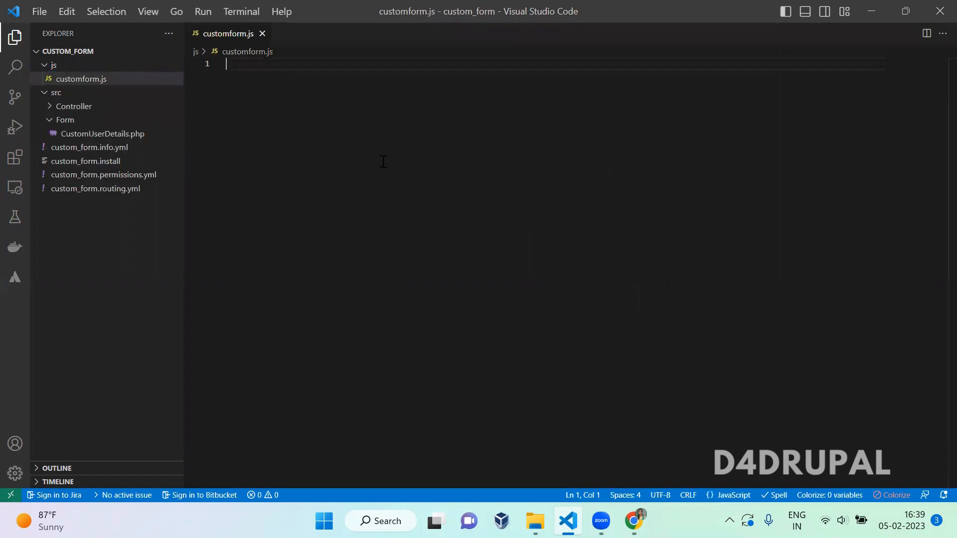
text(alert(")
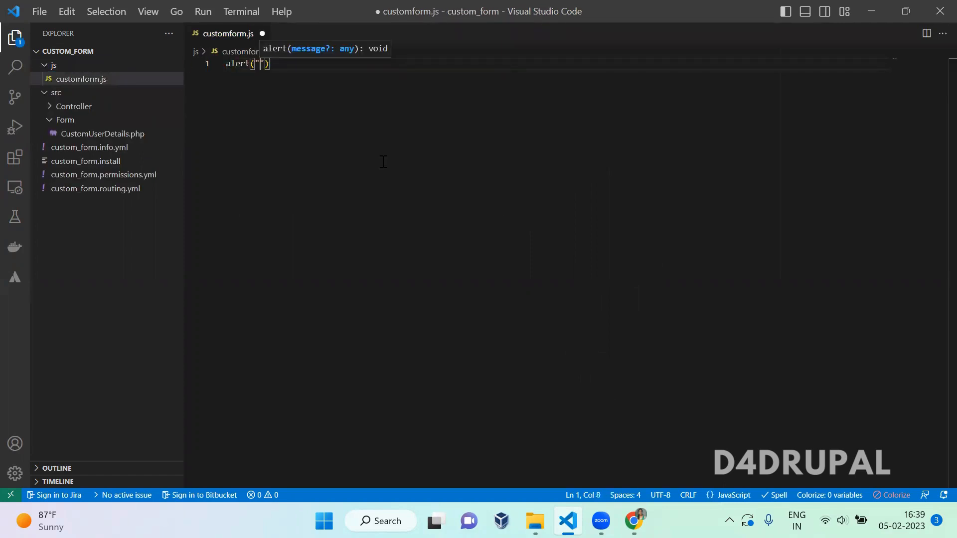
text(testing)
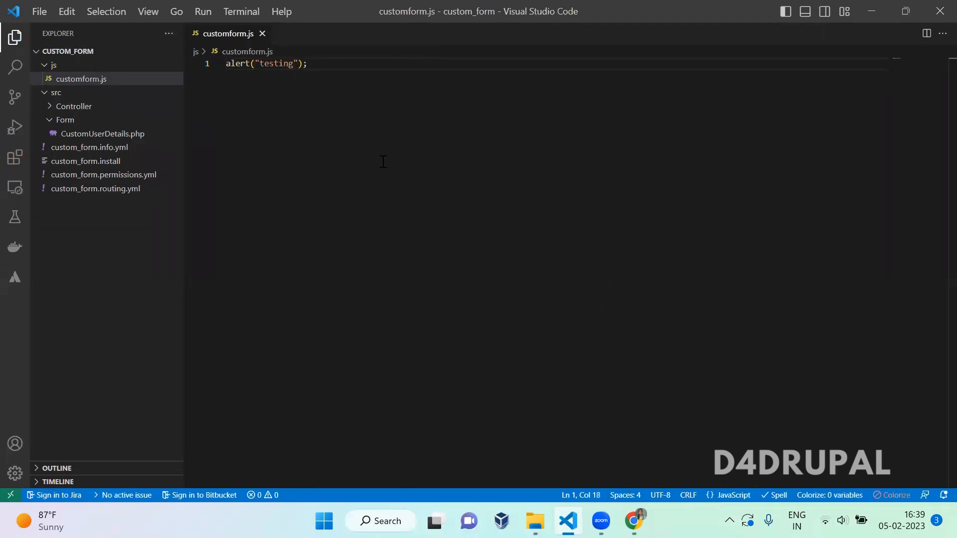
click(103, 175)
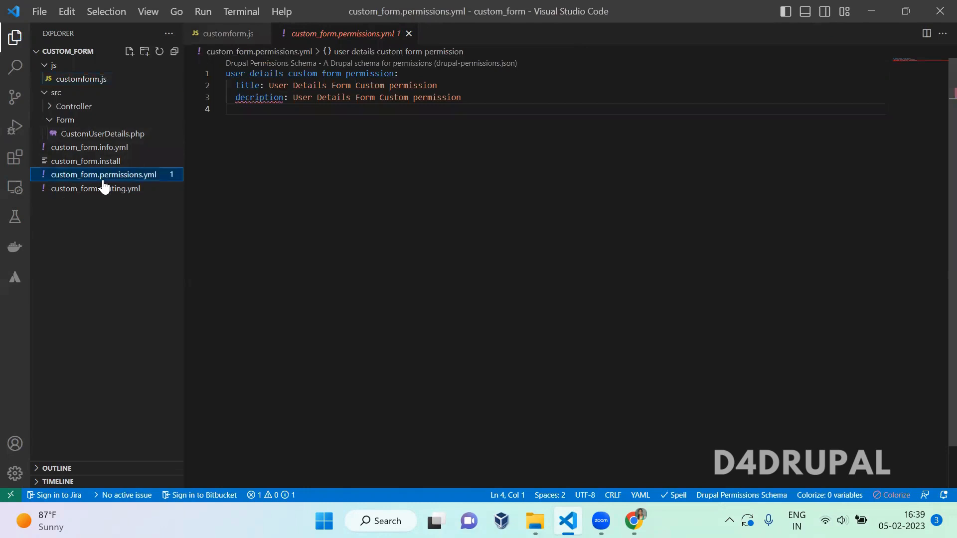
Step: Create custom_form.libraries.yml defining customjsform, version '1.0', with js: js/customform.js: {}
click(128, 51)
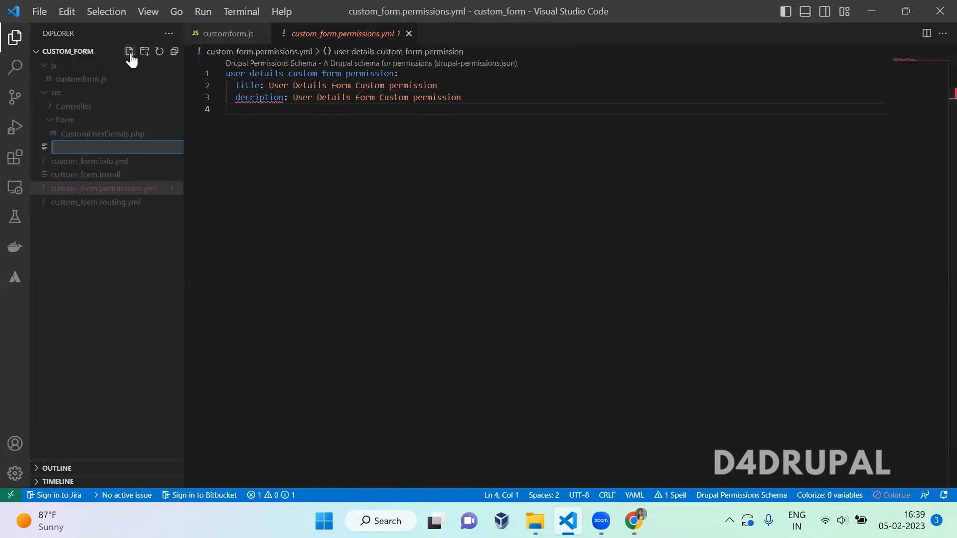
text(custom_f)
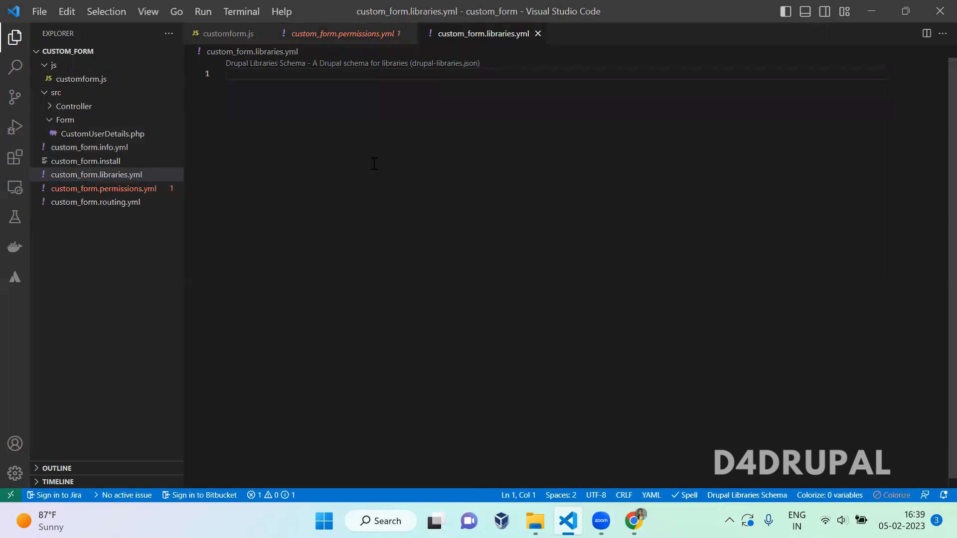
text(custom)
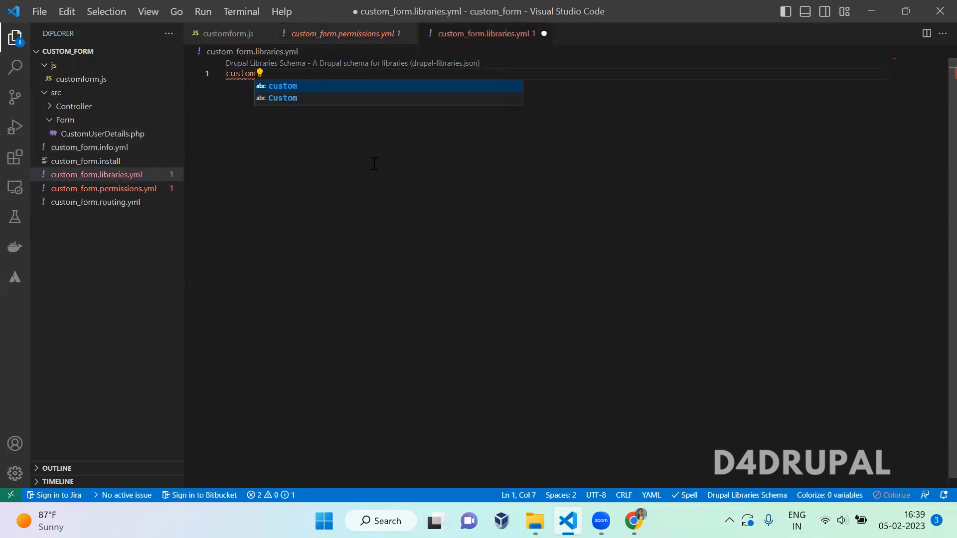
text(jsform:)
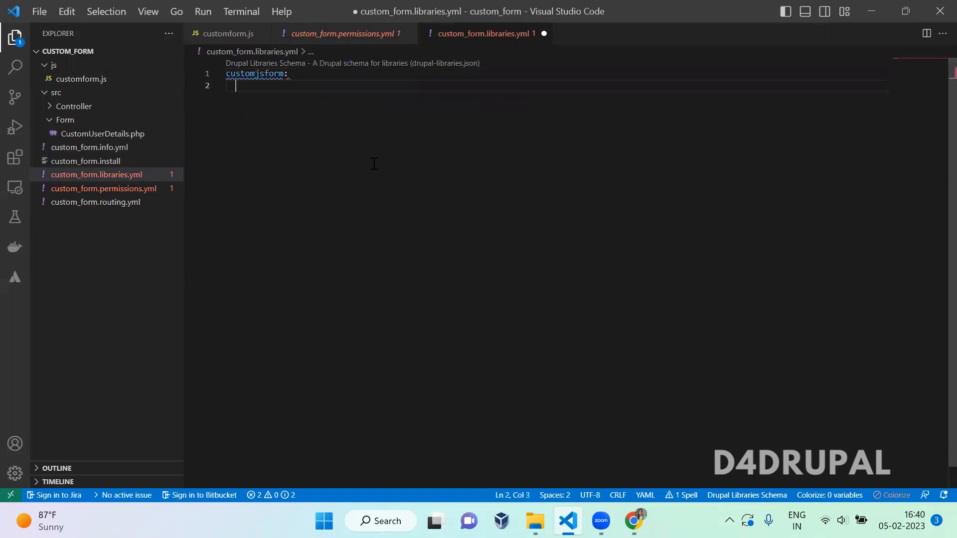
text(version: '1.0)
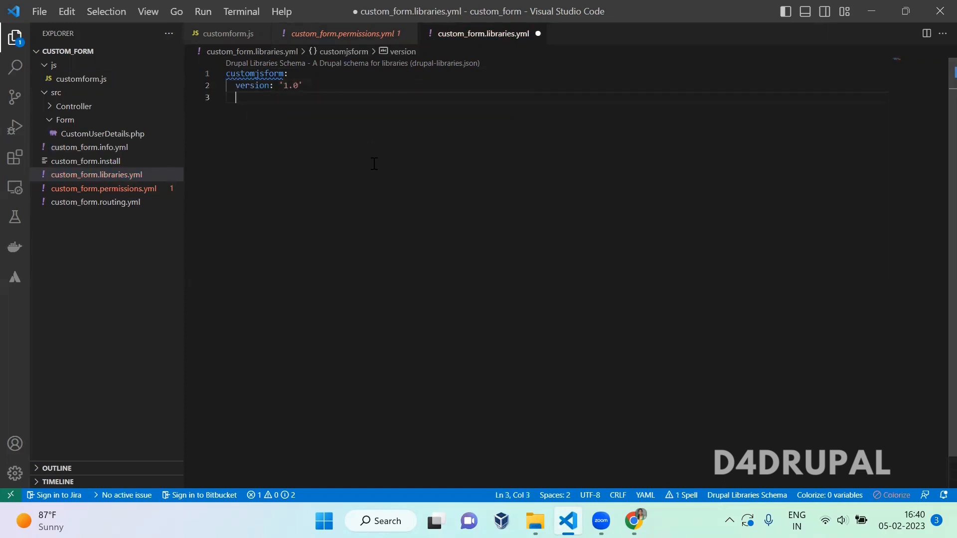
text(js:)
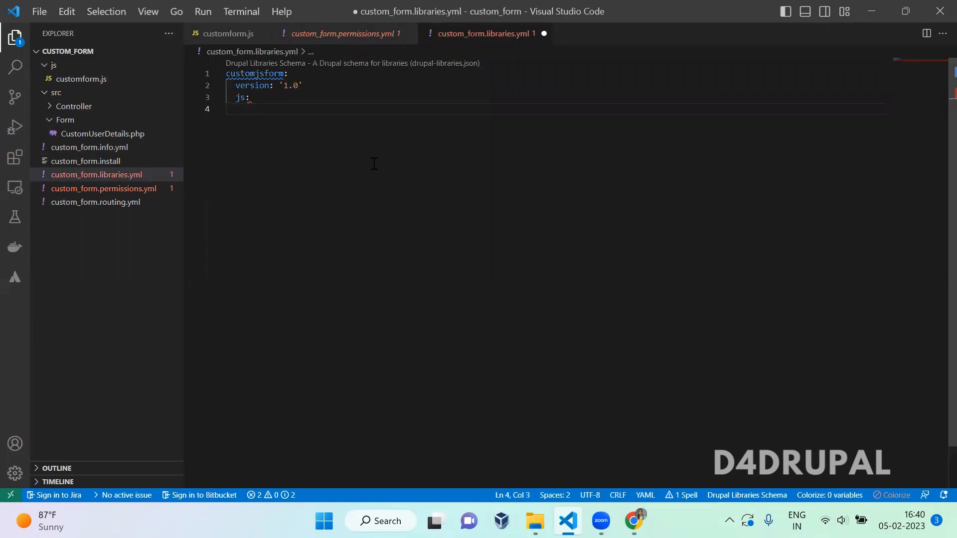
text(js/)
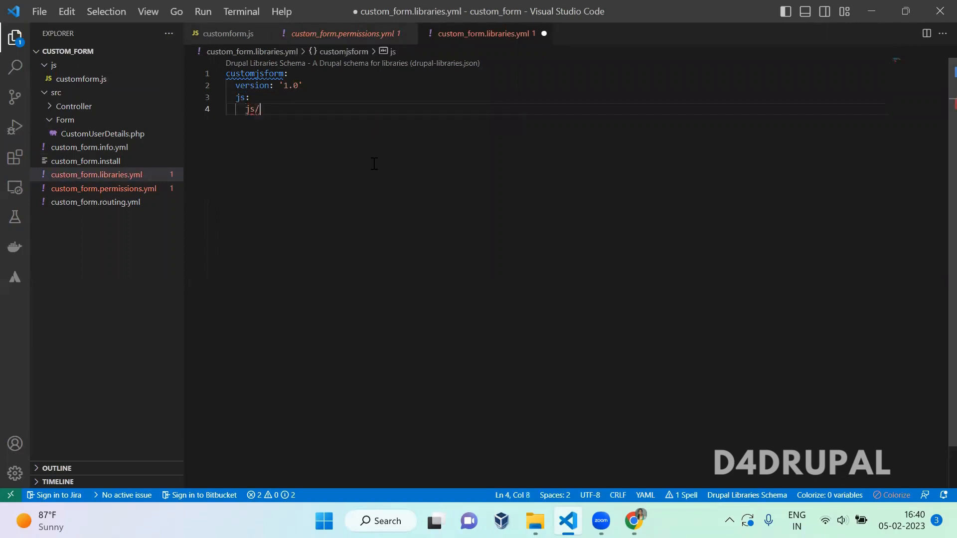
mouse_move(84, 93)
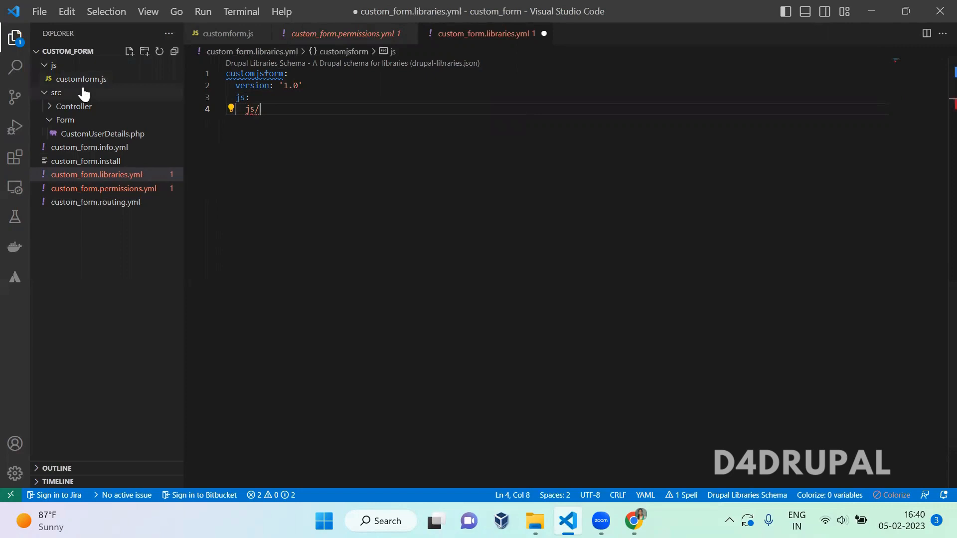
text(cutom)
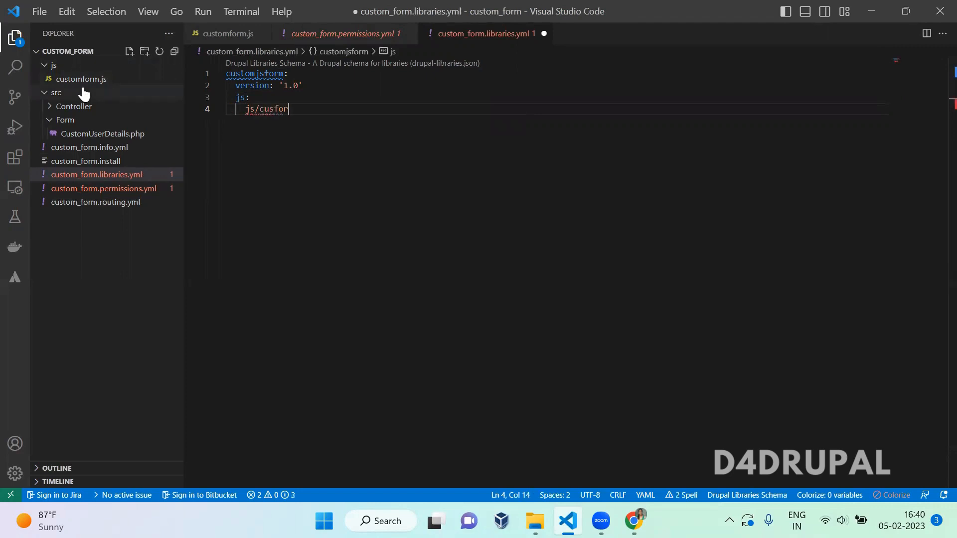
text(m)
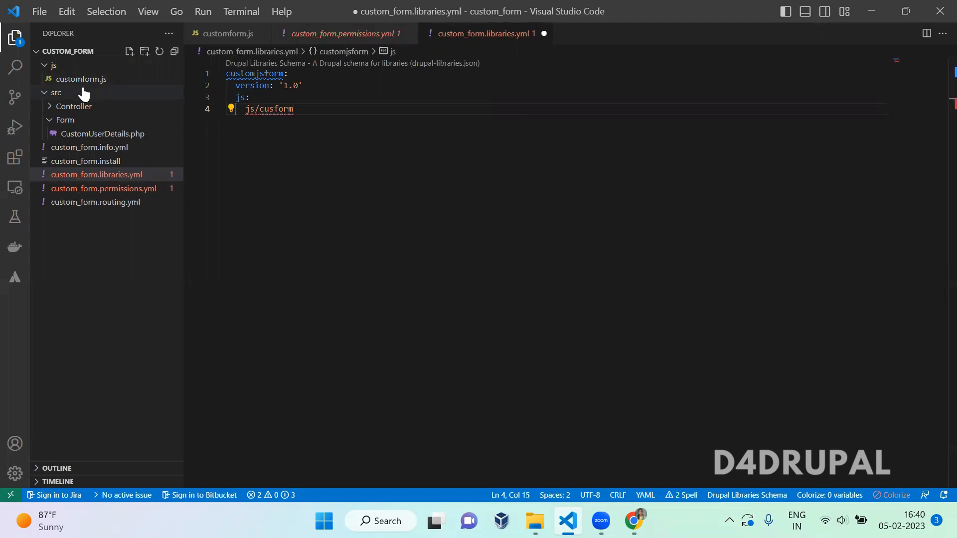
key(Backspace)
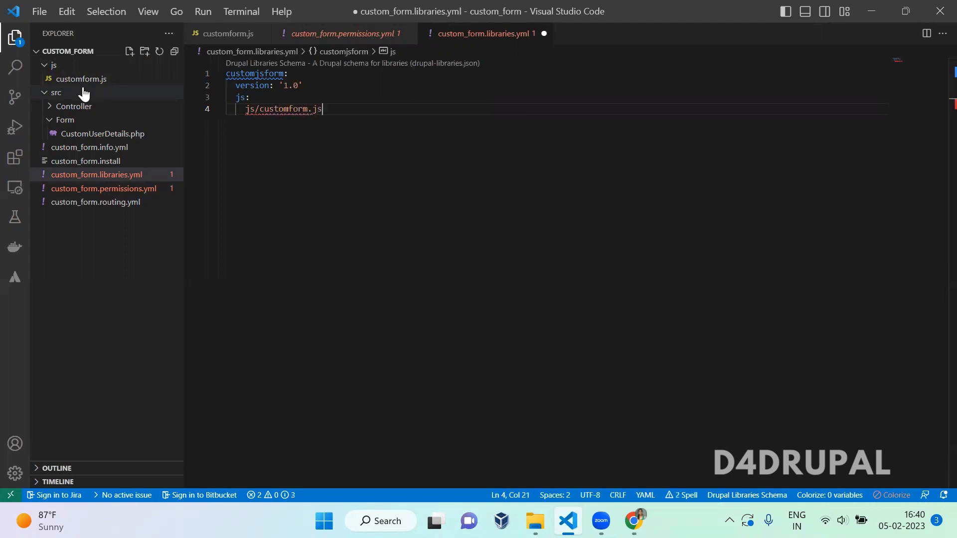
text(: {})
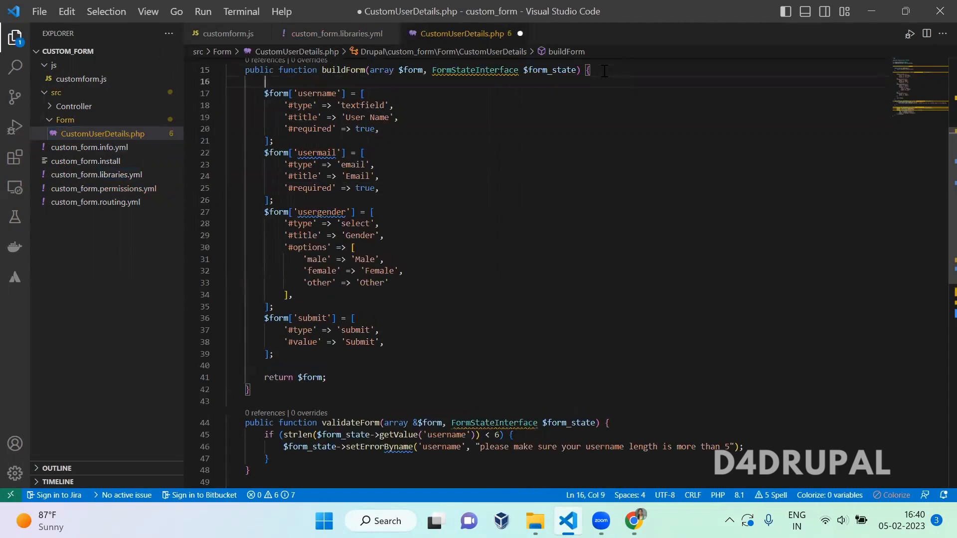
Step: In buildForm, begin the line $form['#attached']['library'][] = "custom_form/..."
text($form[''])
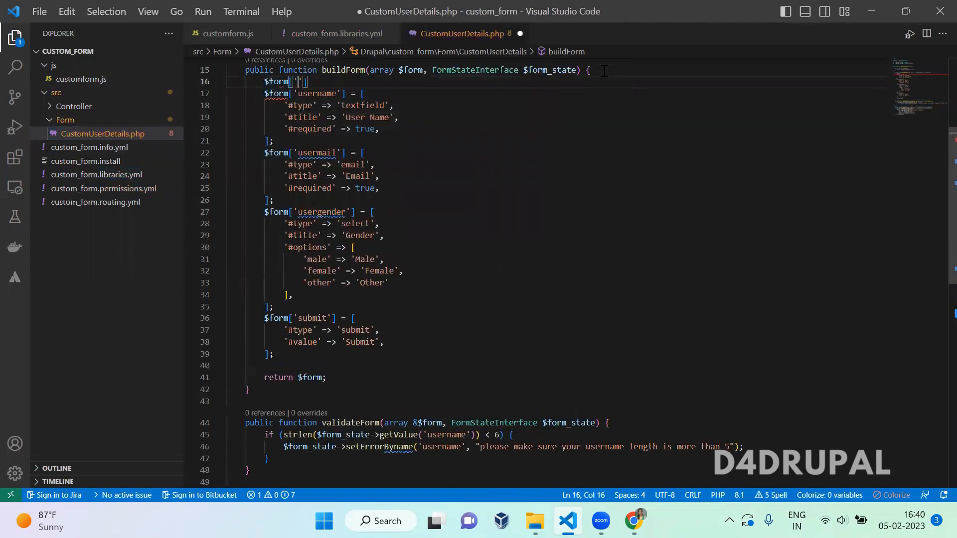
text(#atta)
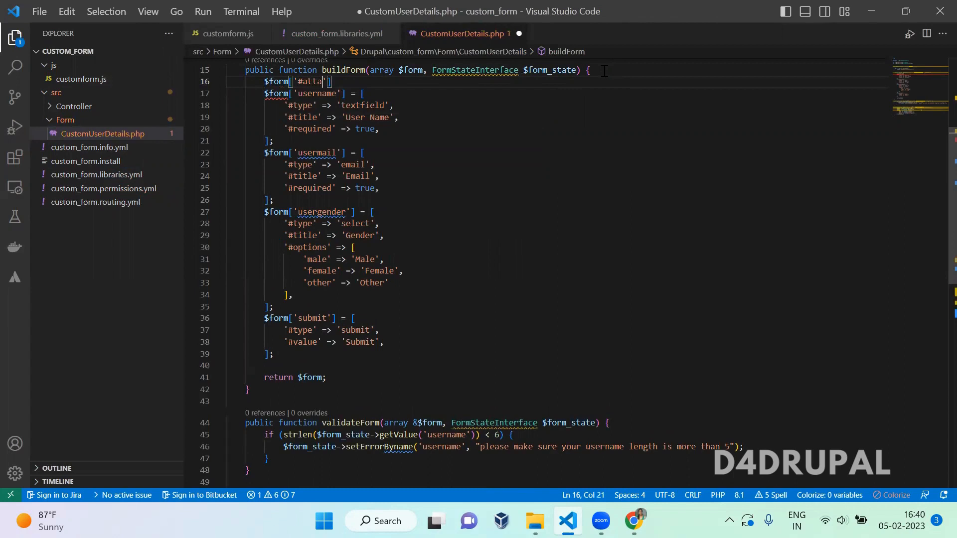
text(ched)
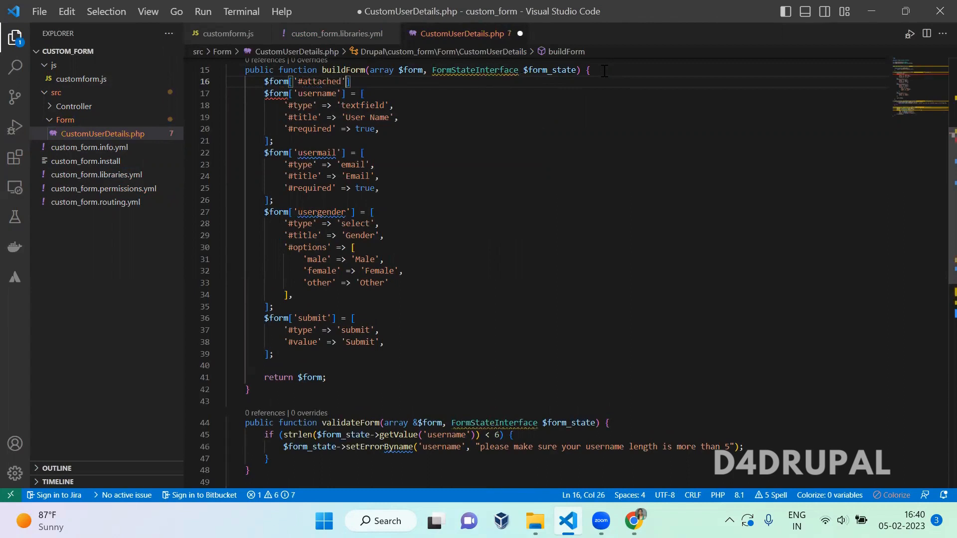
text(['li'])
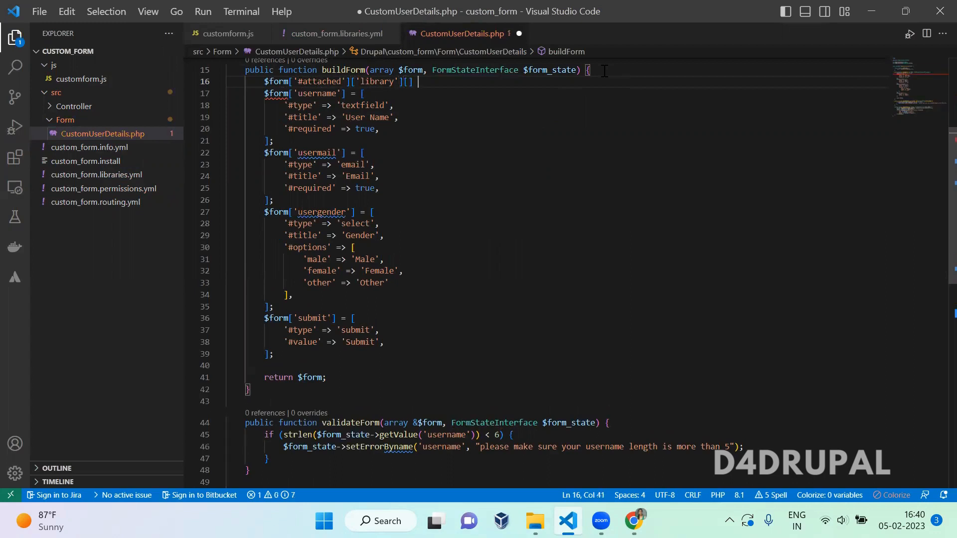
text(= "")
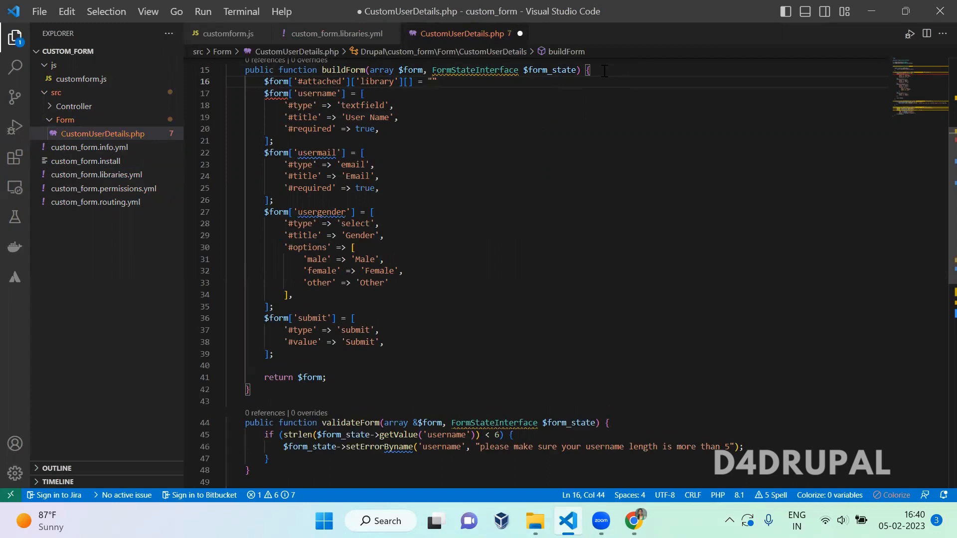
text(custom)
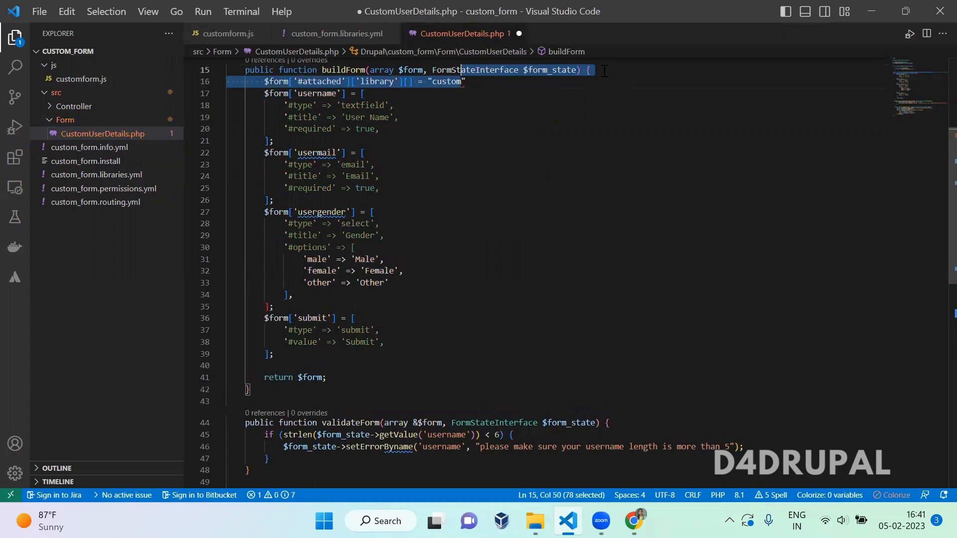
text(_f)
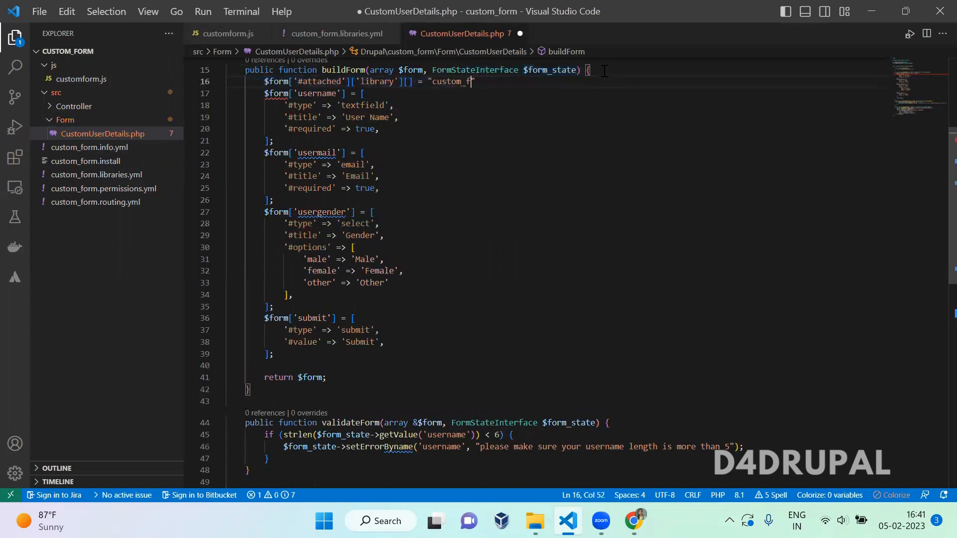
text(orm/)
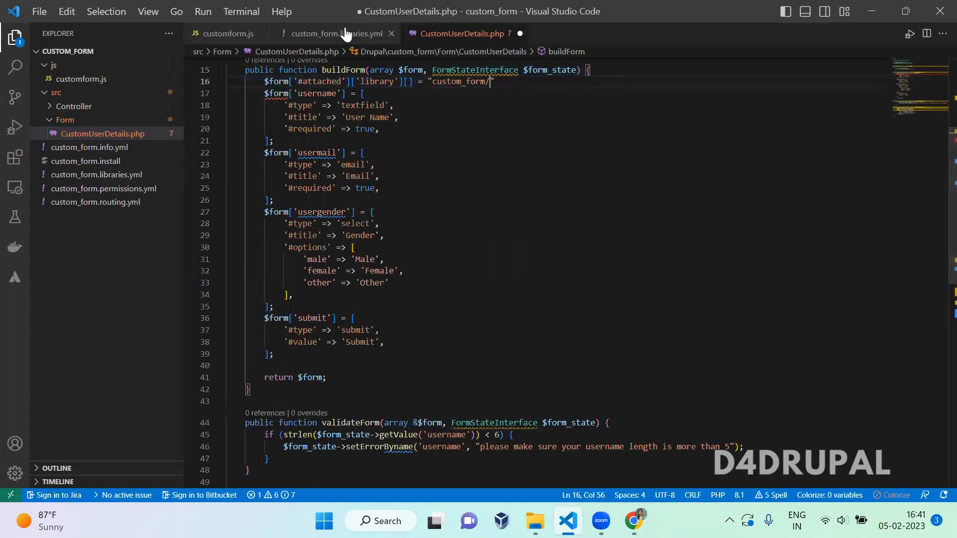
Step: Confirm the customjsform name in the libraries file, finish the attach line, and save
click(332, 34)
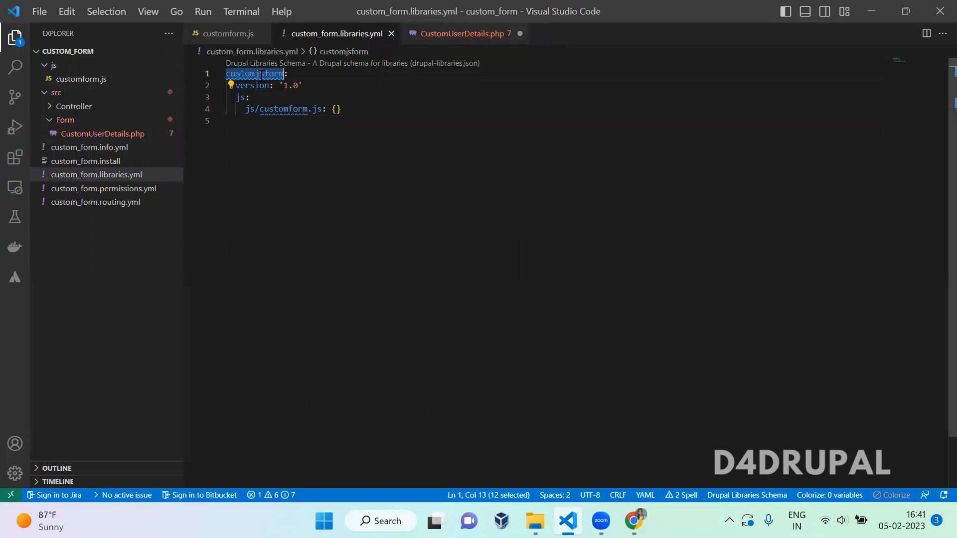
click(461, 34)
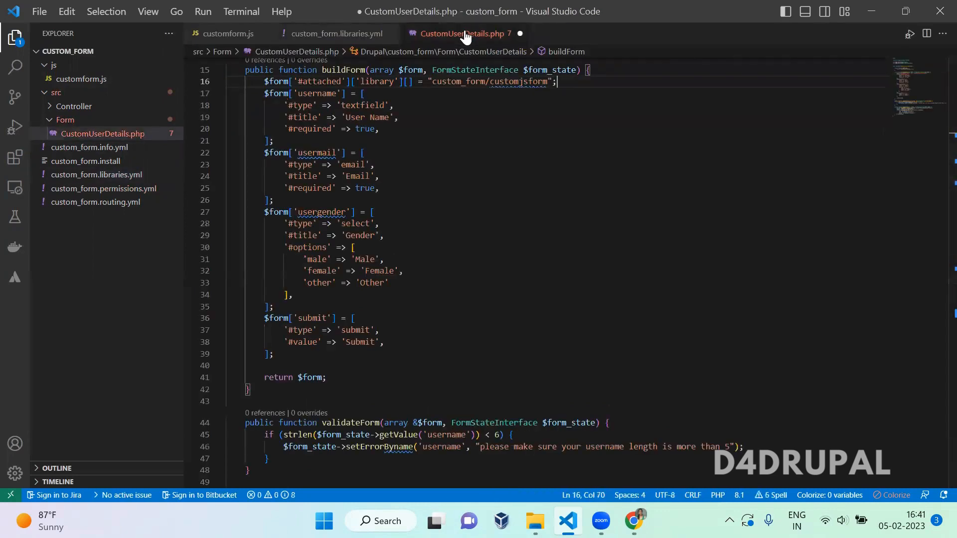
key(ctrl+s)
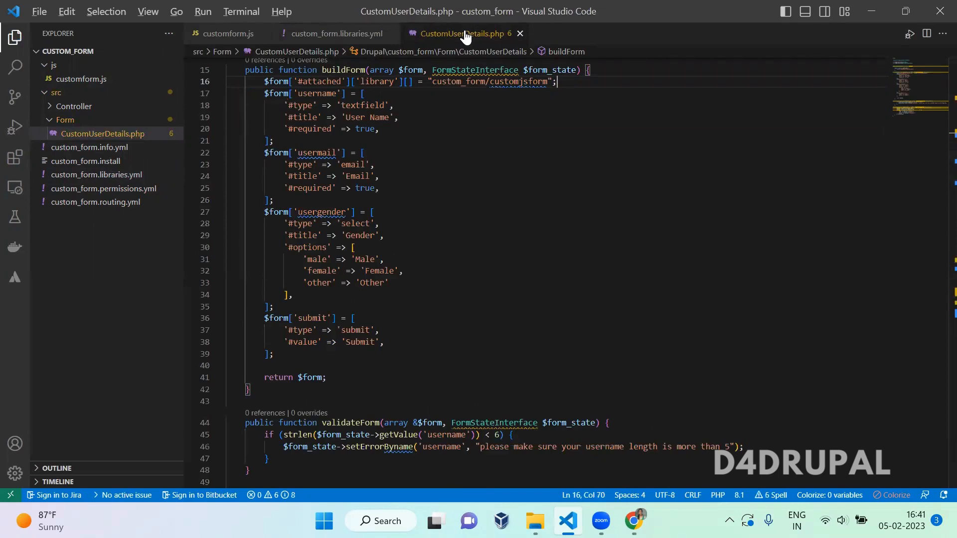
click(635, 522)
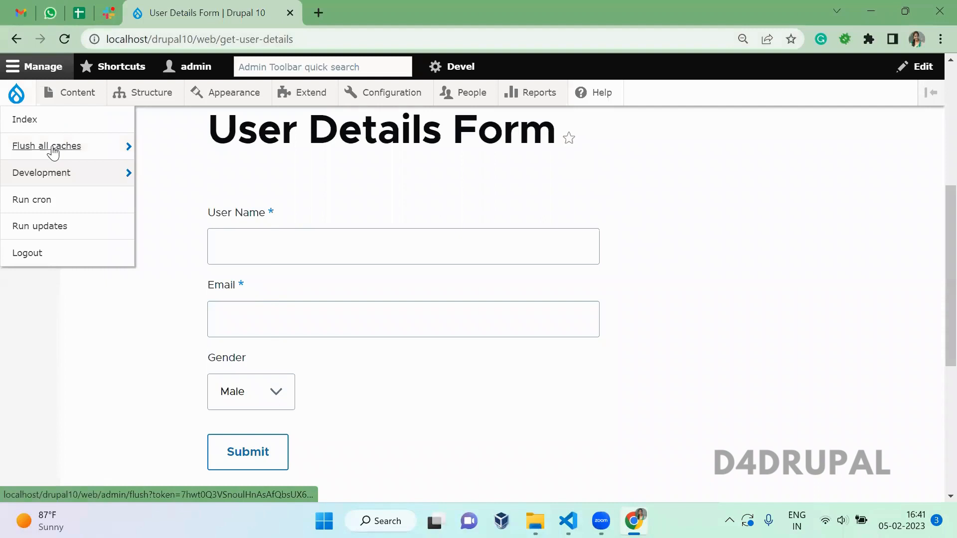
Step: Flush all Drupal caches, reload /get-user-details, and dismiss the 'testing' alert
click(47, 145)
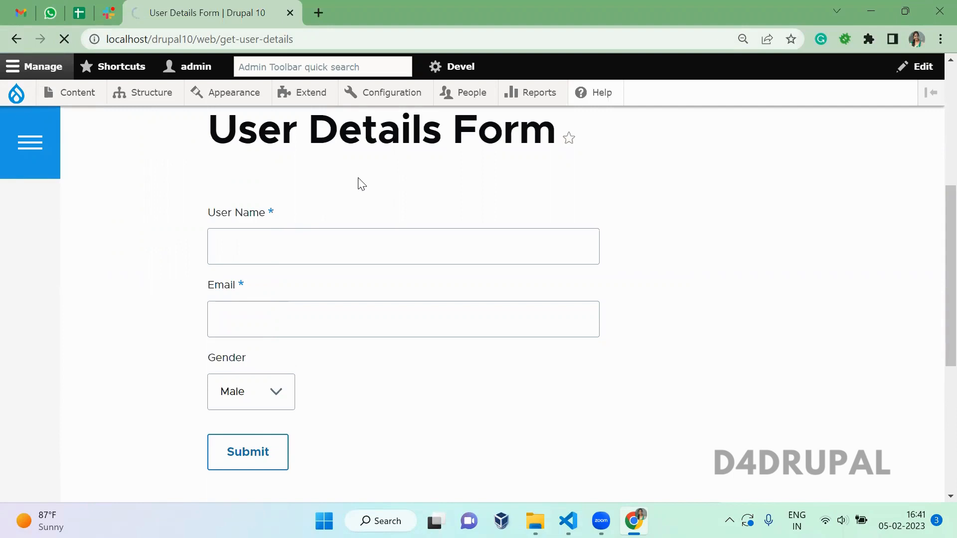
click(247, 451)
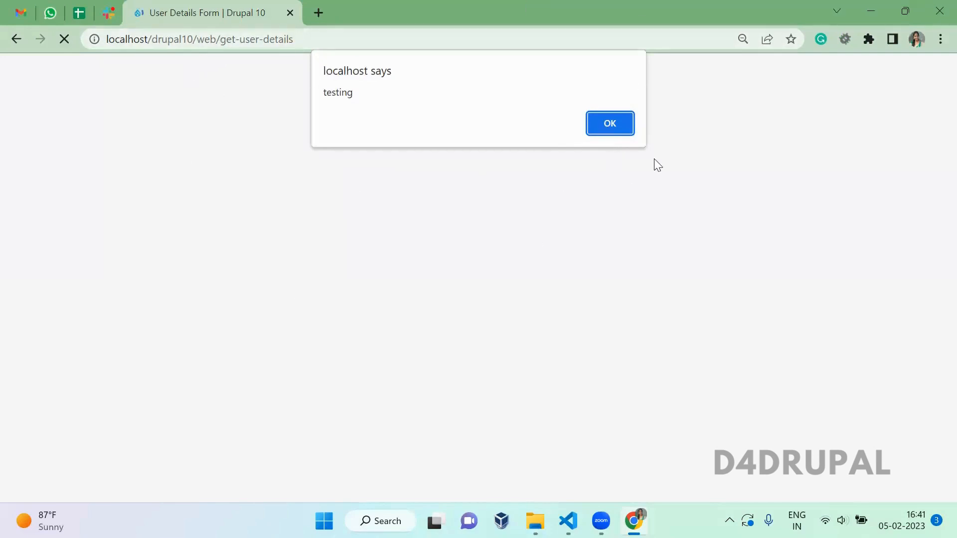
click(609, 123)
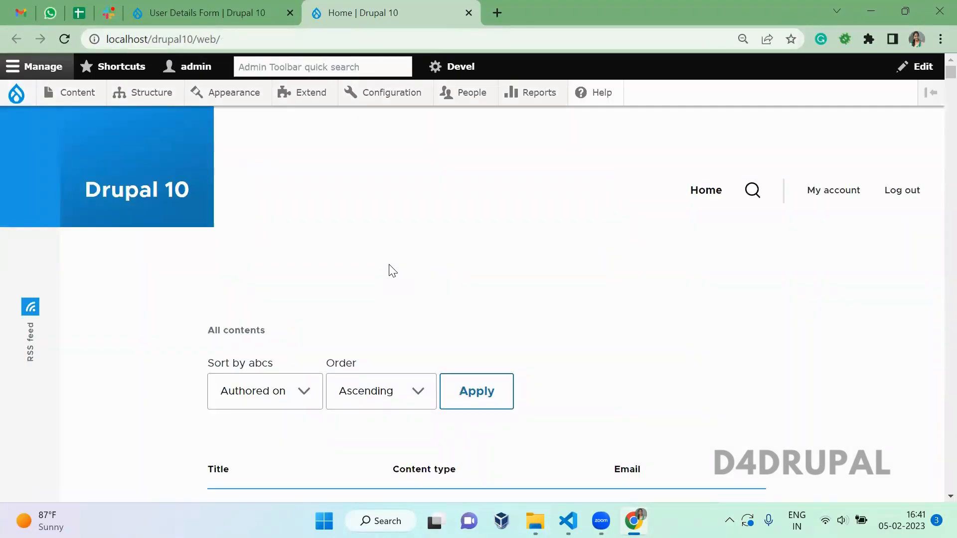
Step: Return to the User Details Form tab after confirming the home page shows no alert
click(195, 13)
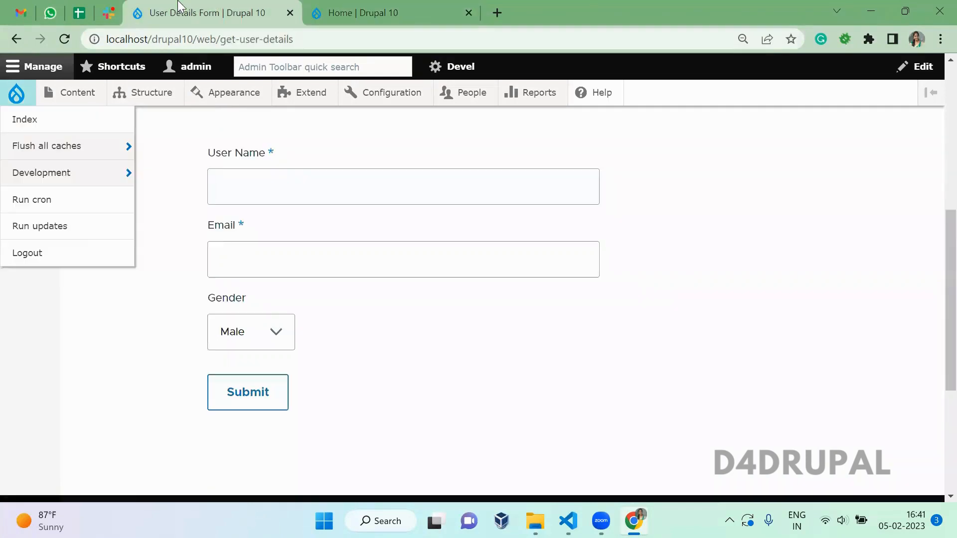
mouse_move(465, 373)
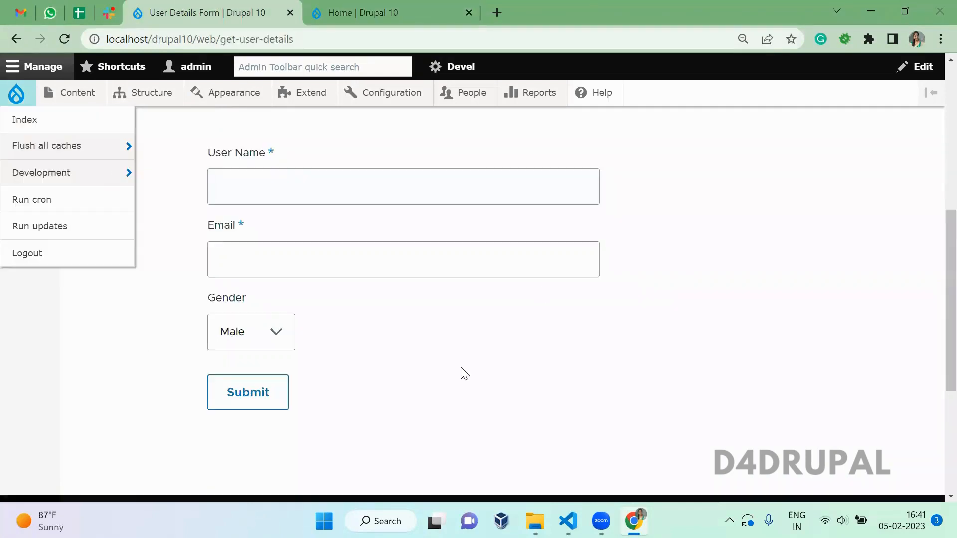